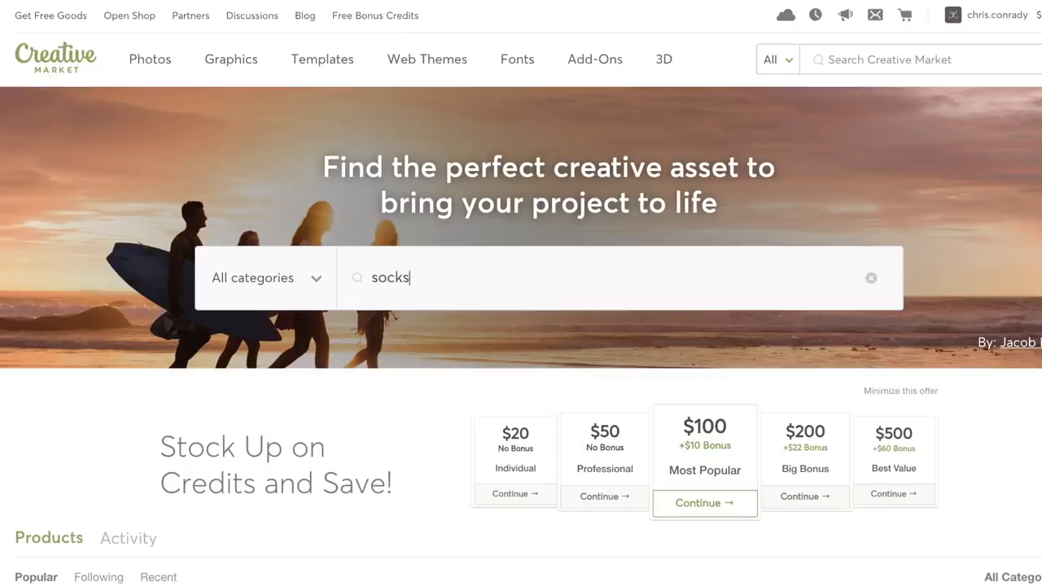
Step: Search Creative Market for 'socks' to show sock mock-up sets, templates and photos
key("Return")
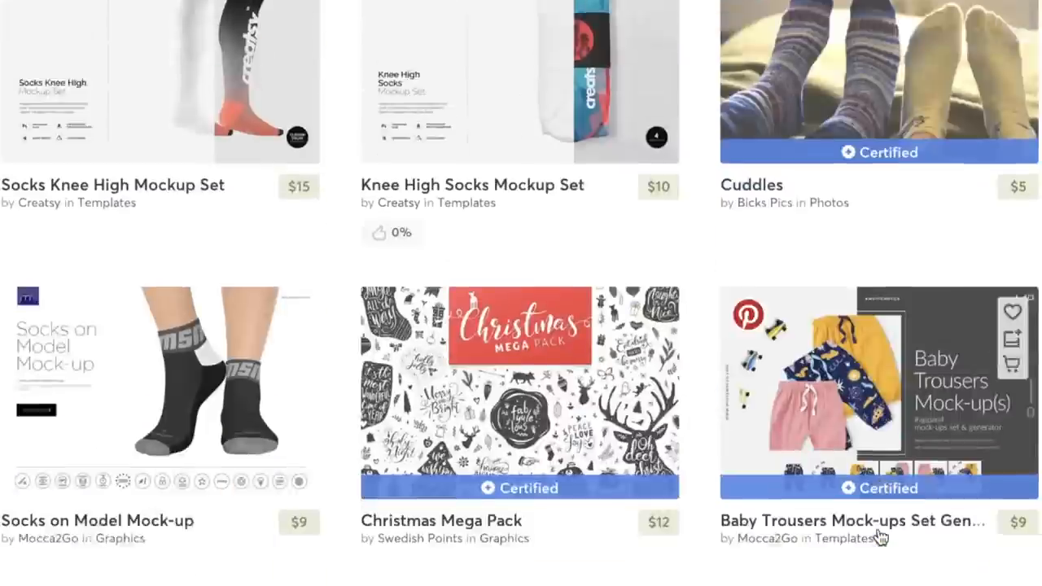